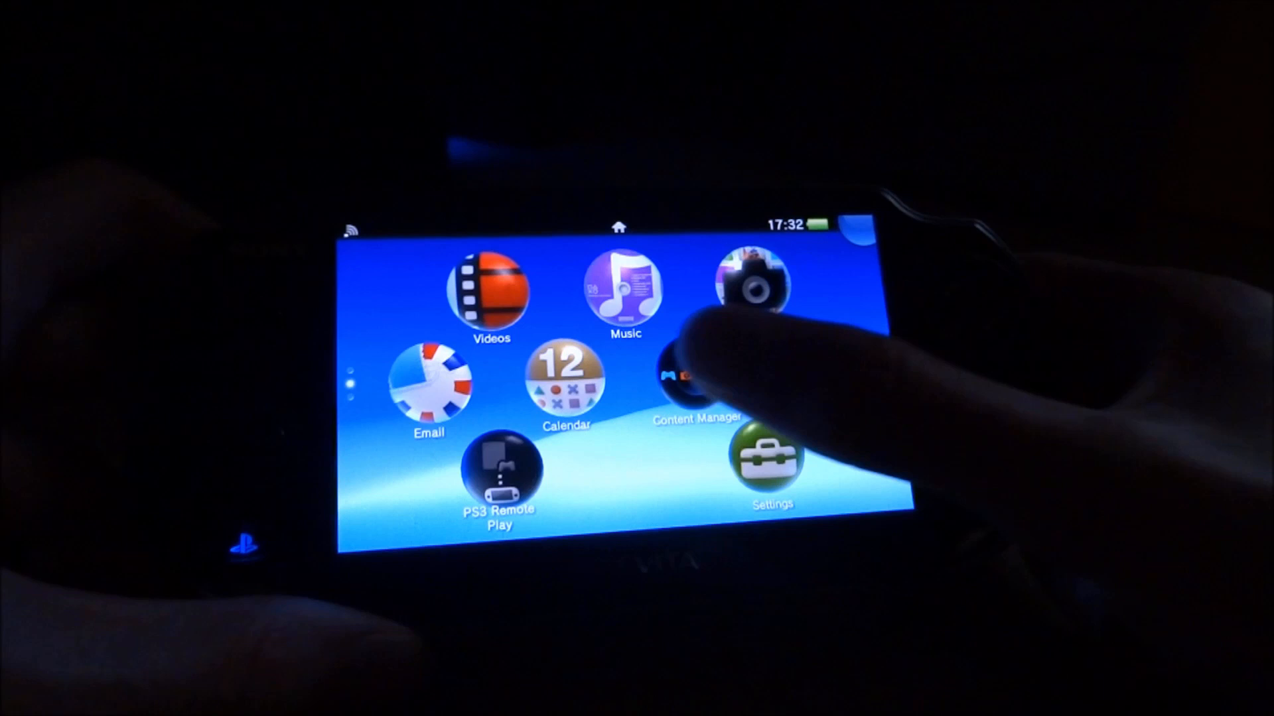
Reach the PC → This System copy screen listing Applications, Video, Music and Photo.
left_click(690, 378)
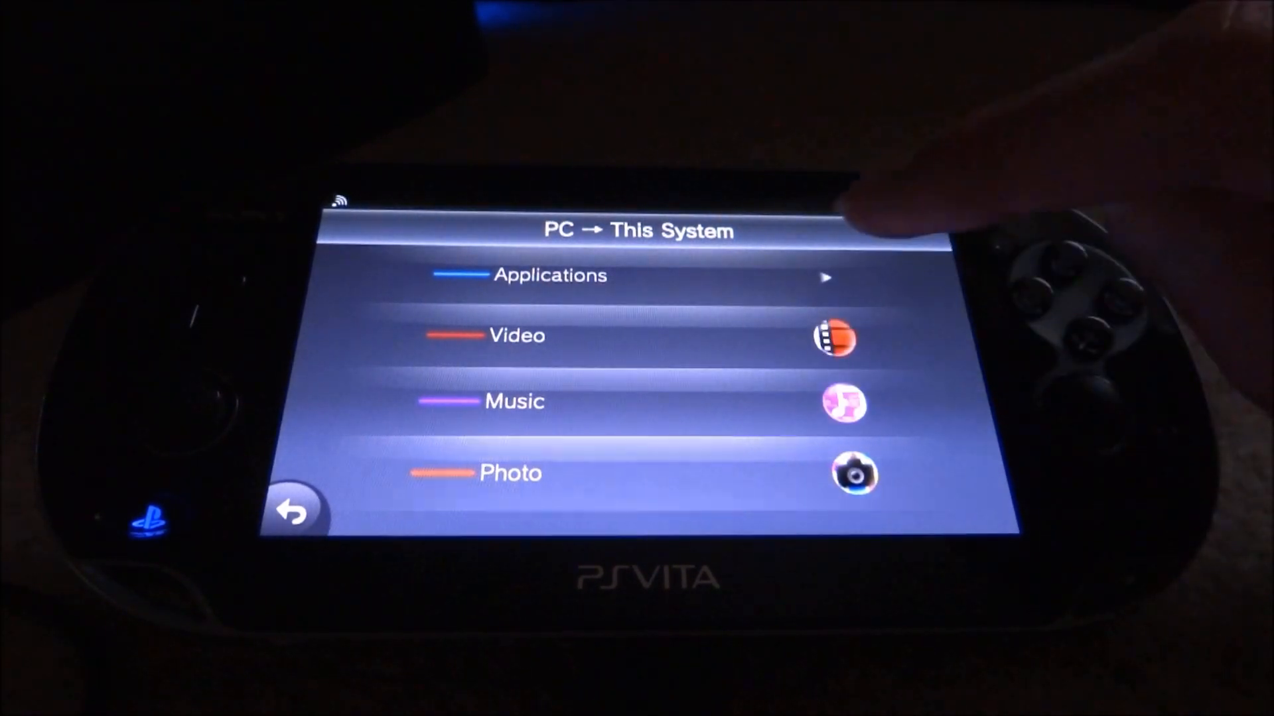
Tick BURNOUT LEGENDS in the PSP/Other saved data list and start the copy.
left_click(551, 276)
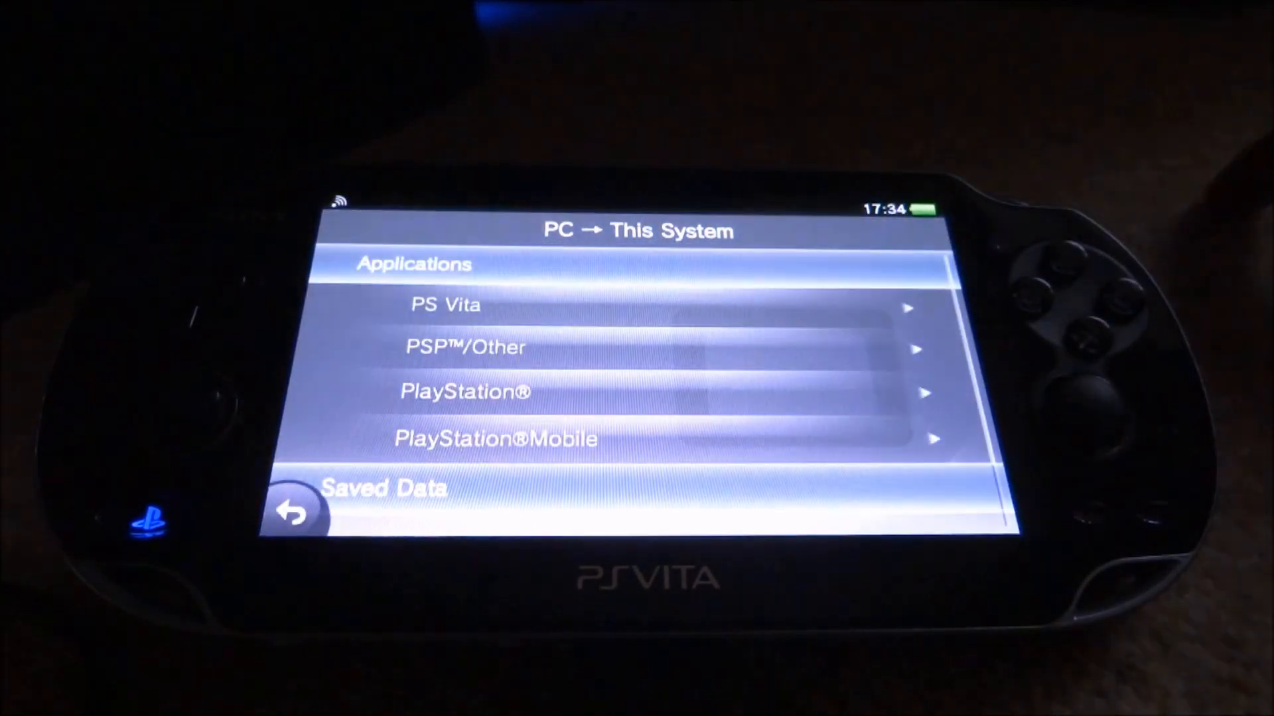
scroll("down", 3)
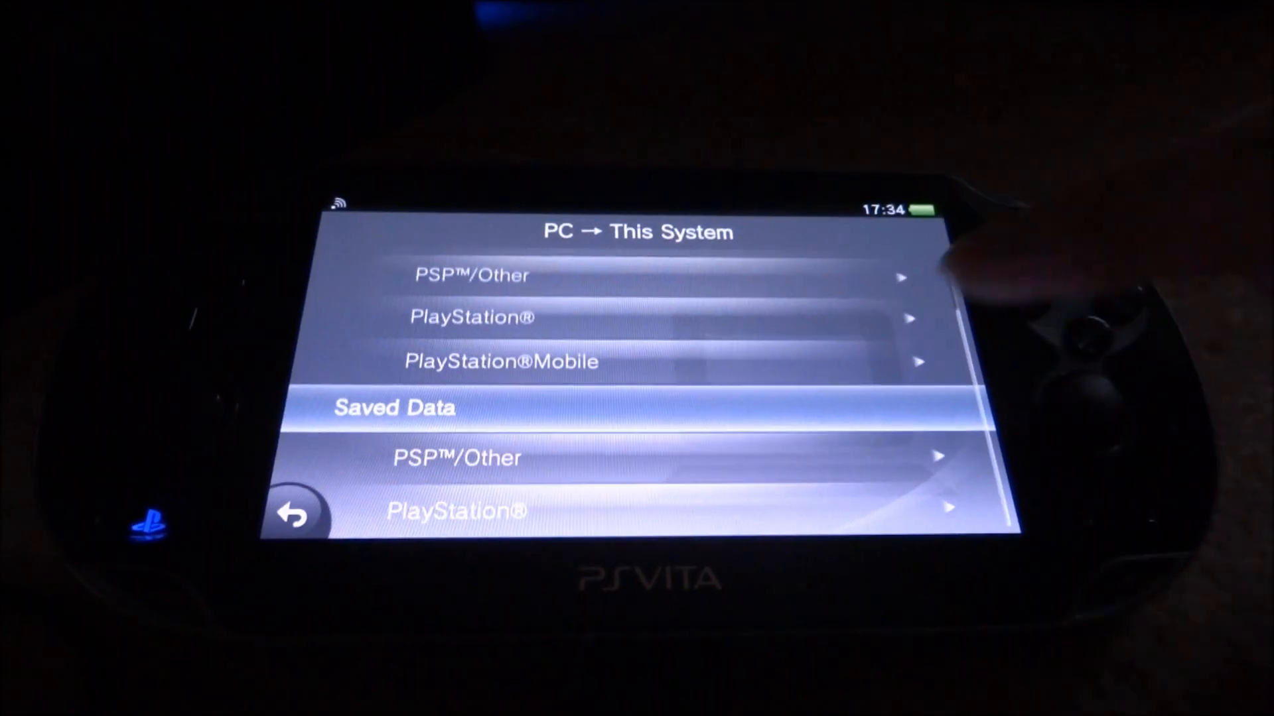
left_click(455, 458)
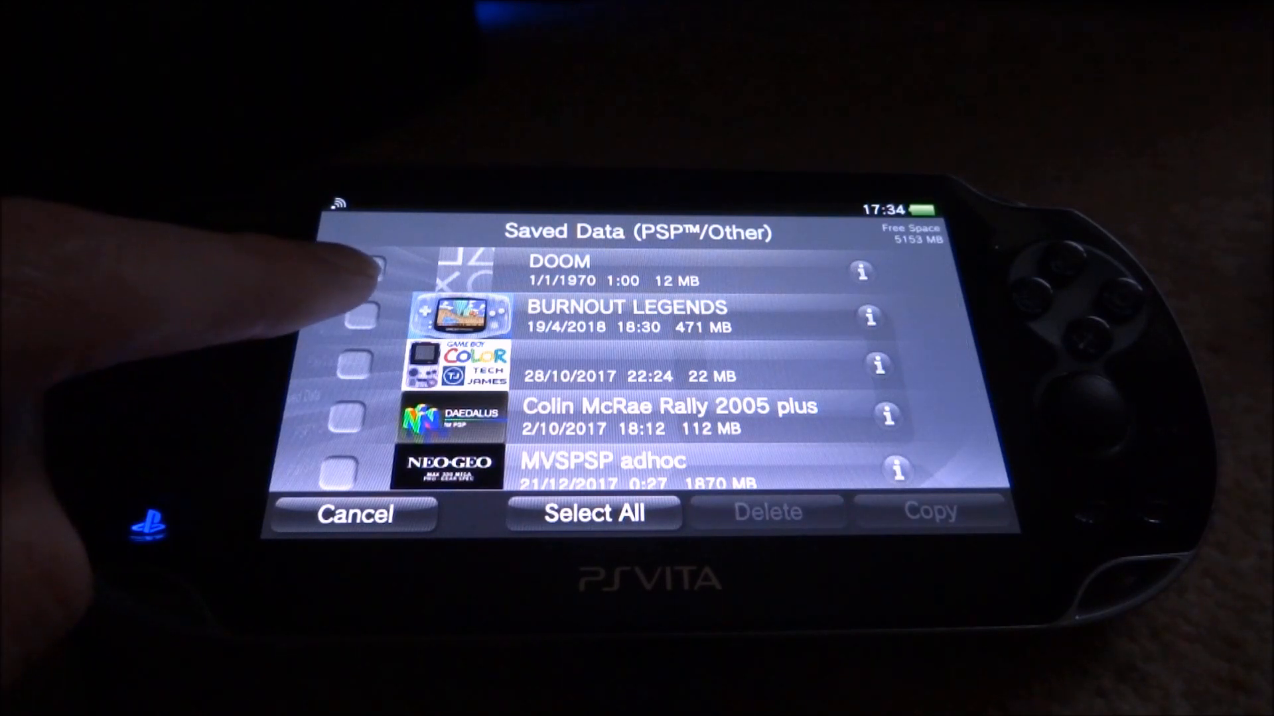
left_click(366, 317)
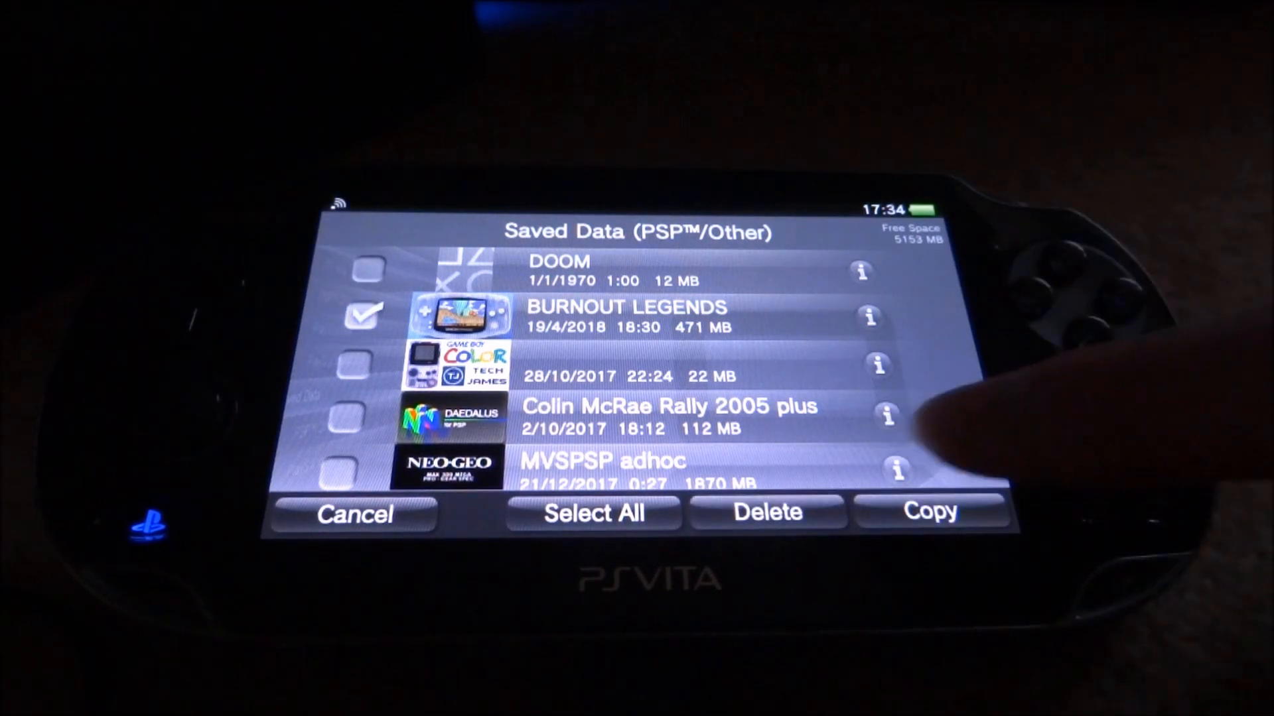
left_click(927, 512)
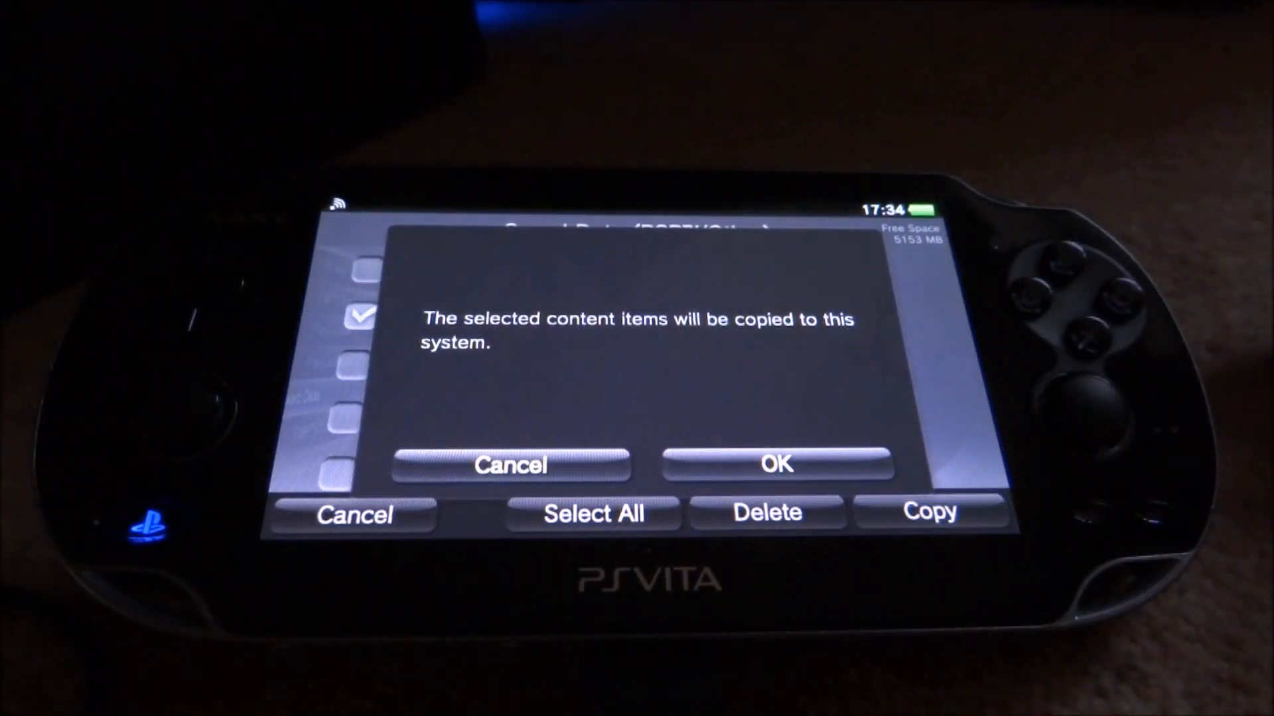
Confirm the BURNOUT LEGENDS copy, leaving 4681 MB free on the Vita.
left_click(775, 464)
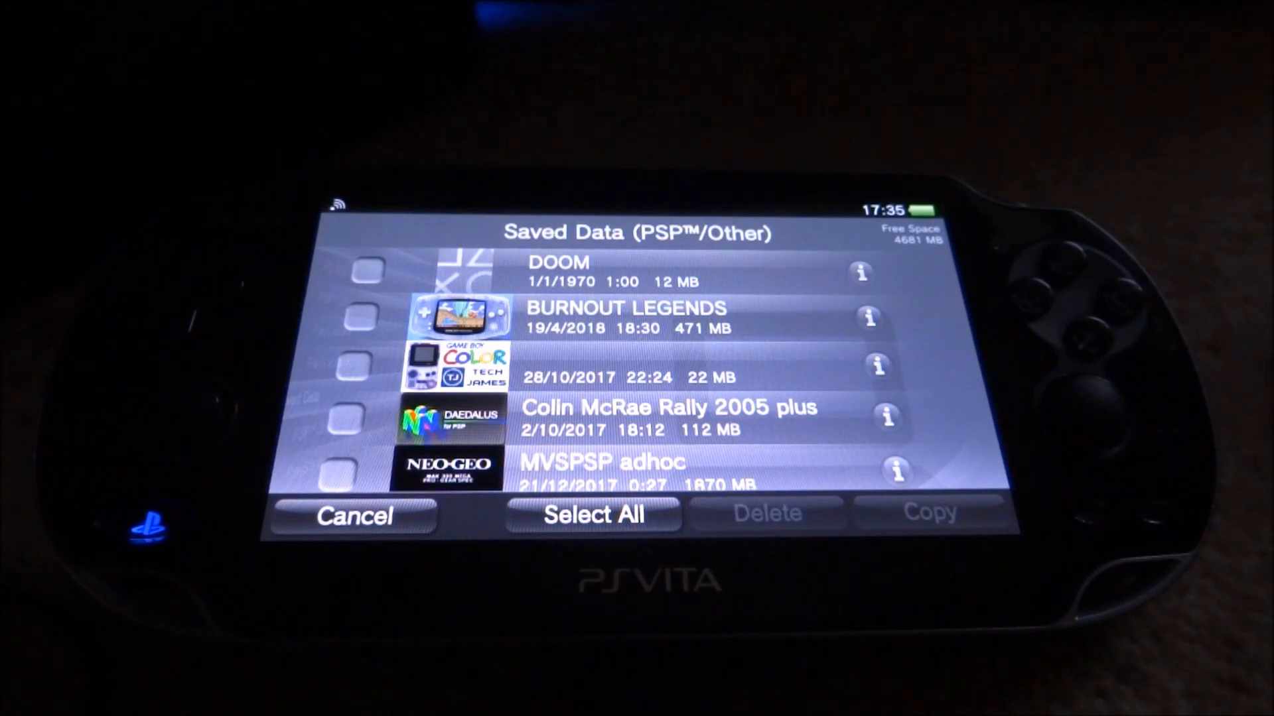
left_click(355, 516)
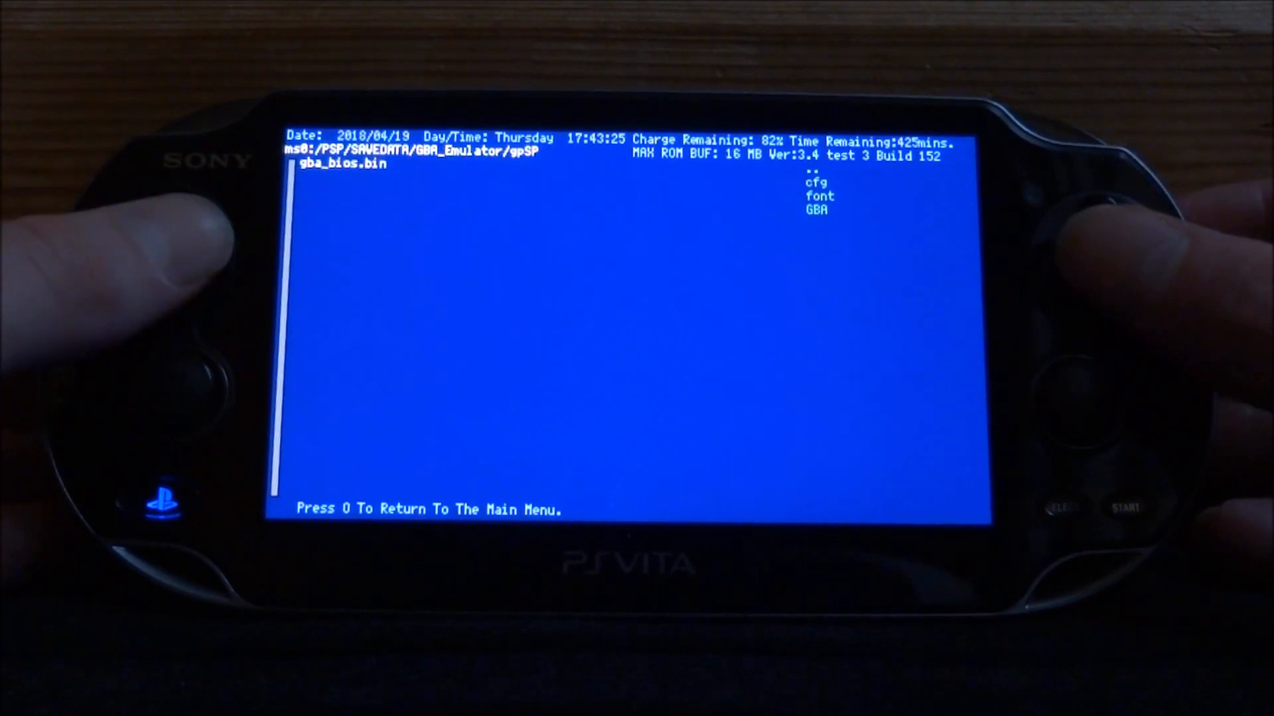
Browse into GBA/ROM and highlight The Legend Of Zelda - A Link To The Past.
key("down")
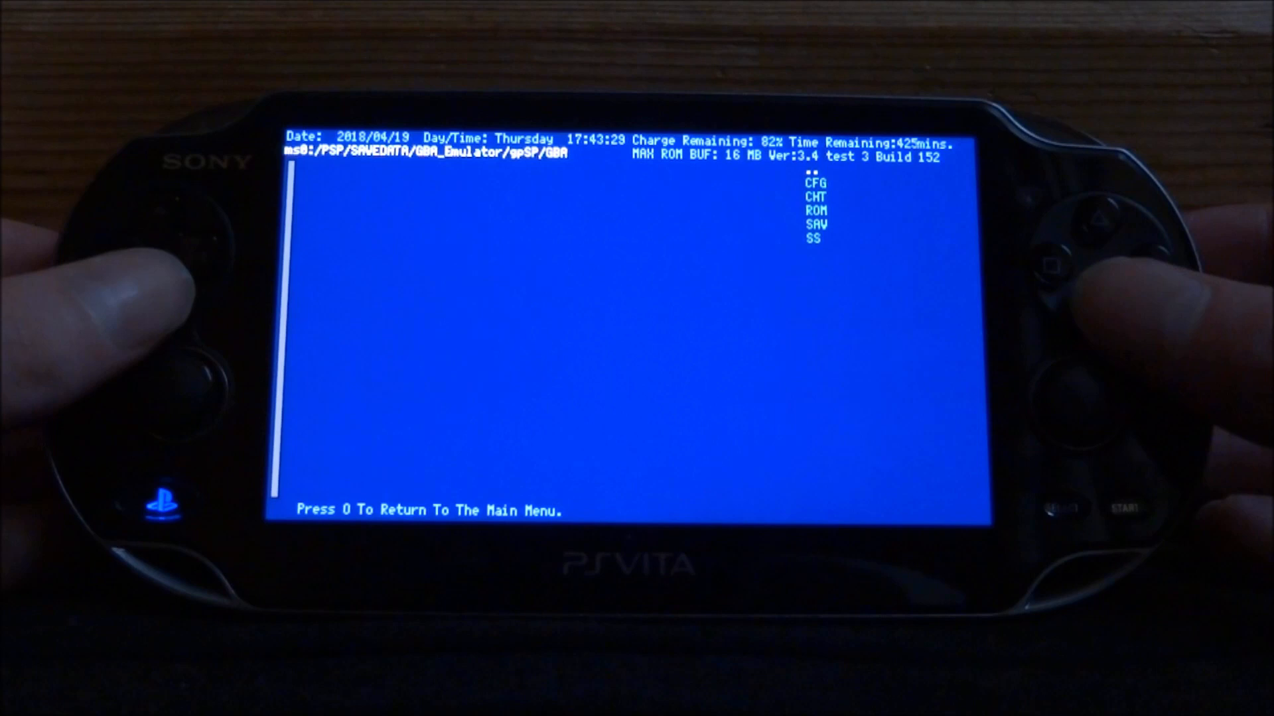
key("Down")
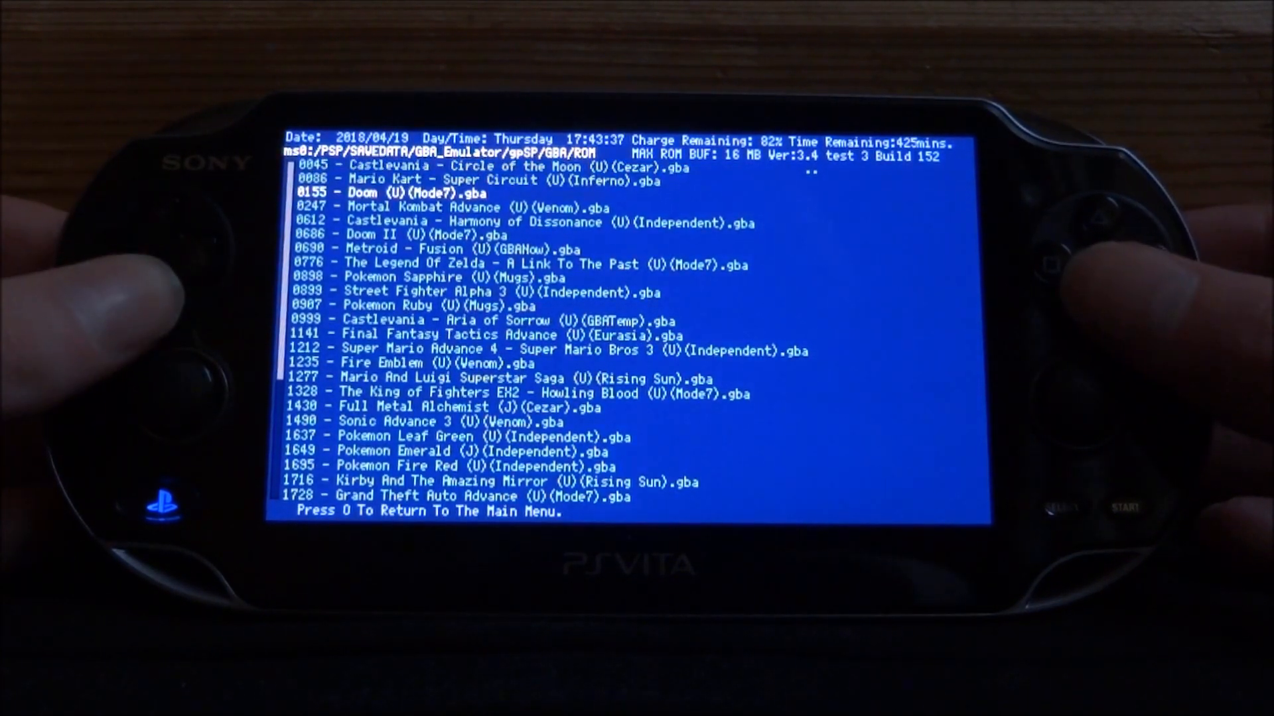
key("down")
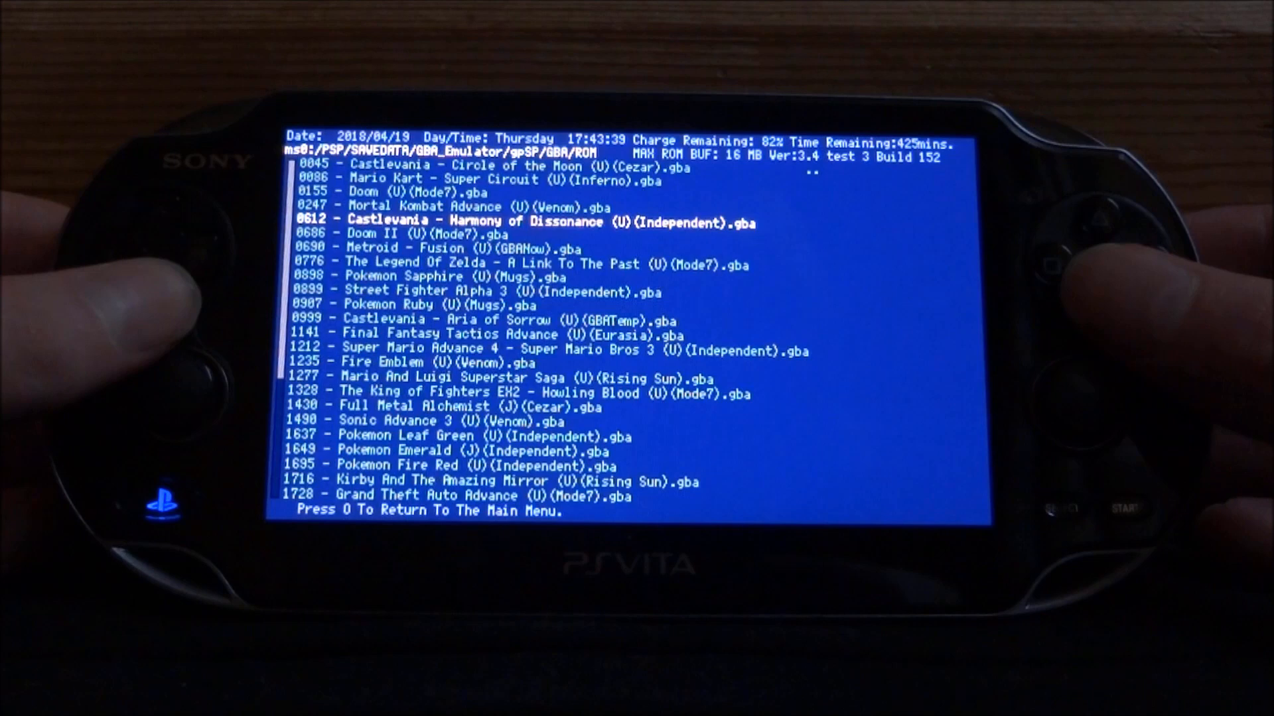
key("down")
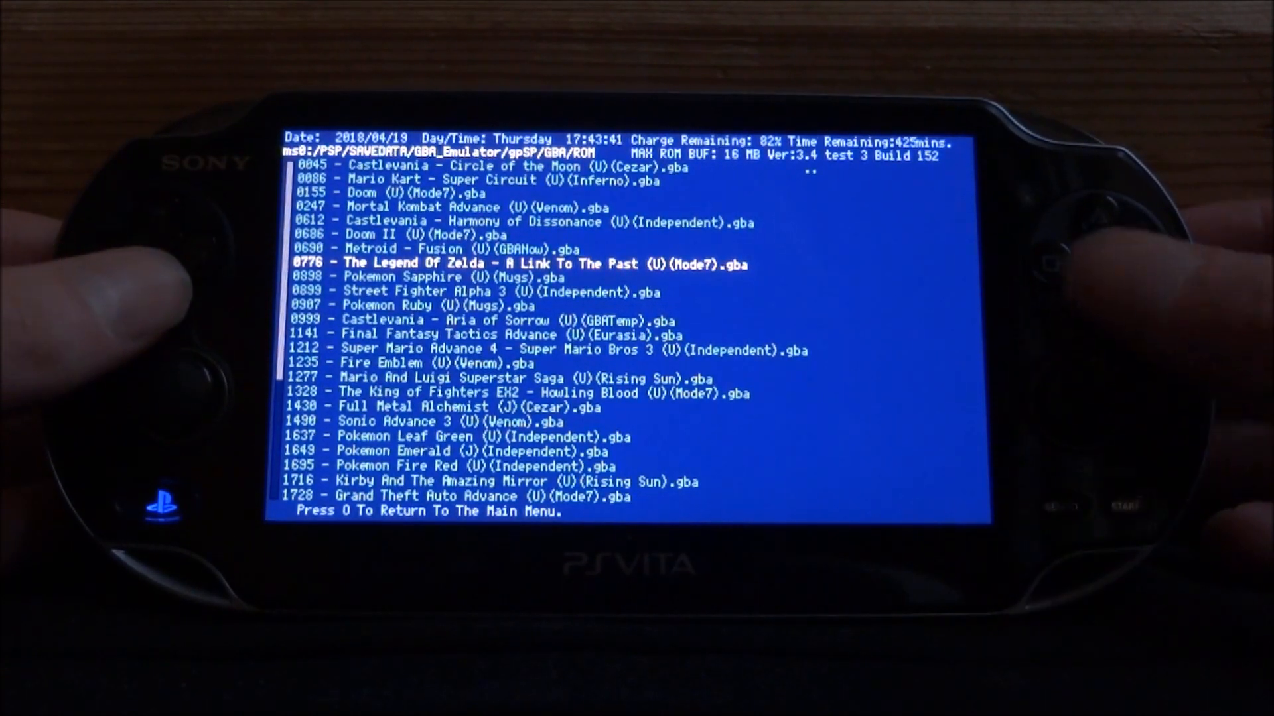